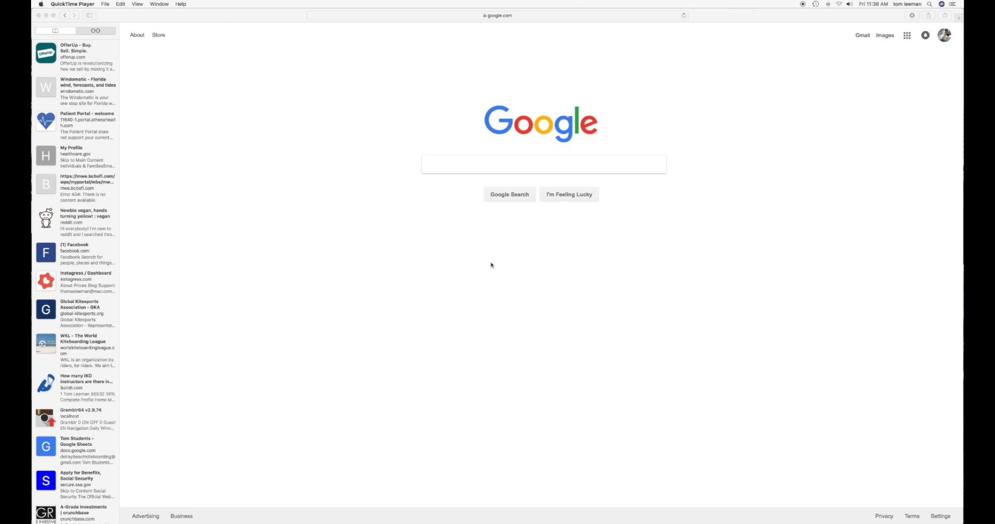
mouse_move(780, 139)
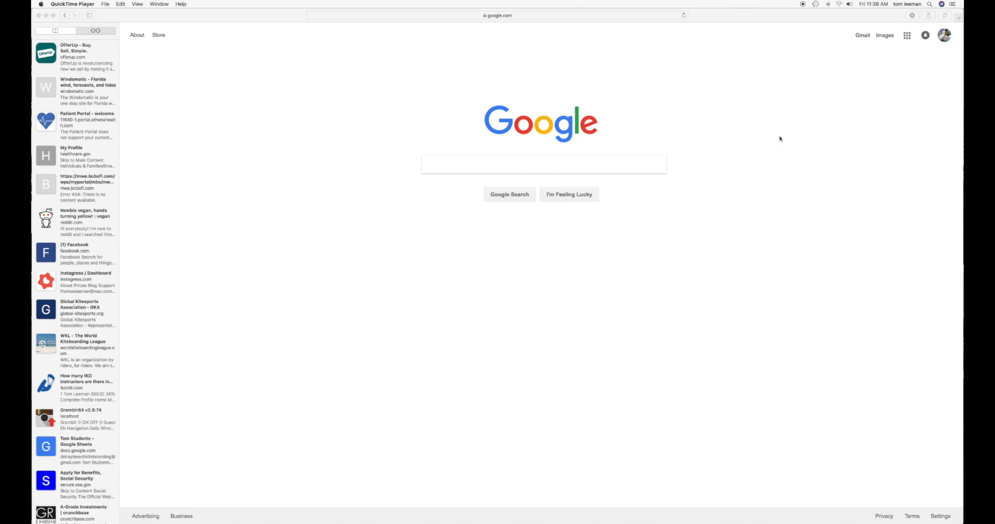
mouse_move(911, 48)
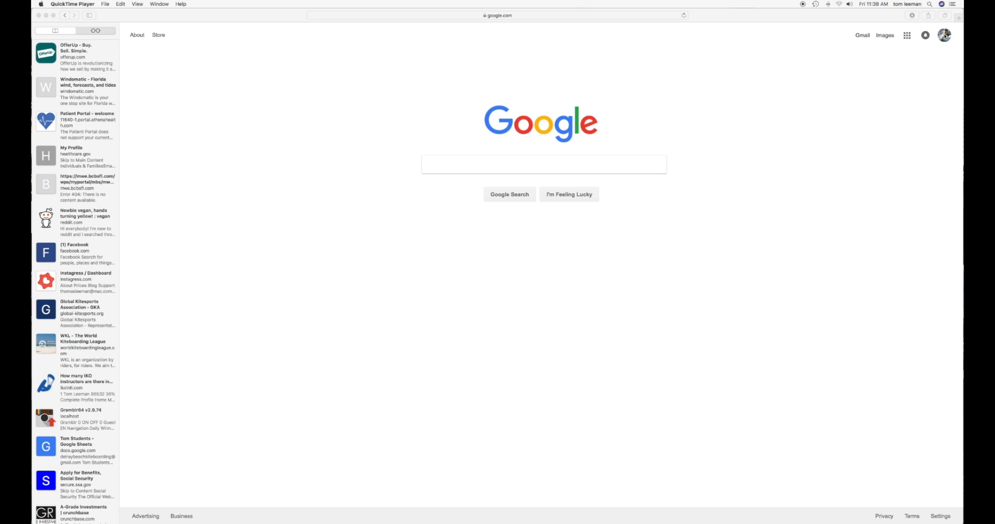
mouse_move(633, 173)
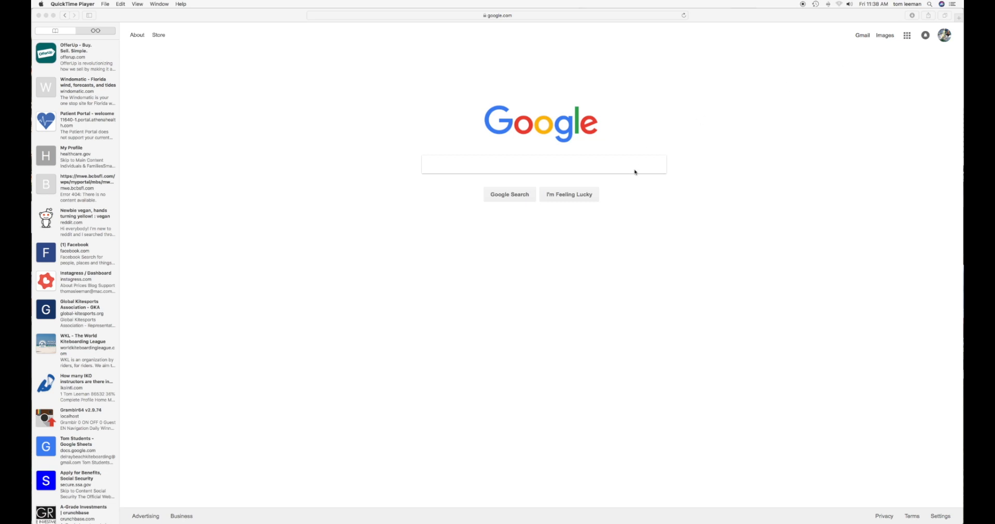
mouse_move(907, 35)
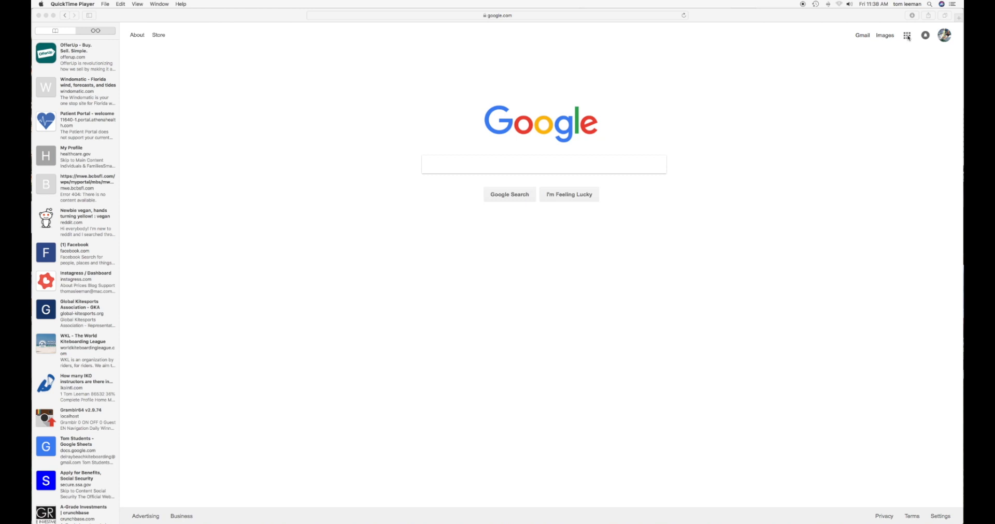
Switch from Google to YouTube through the Google apps grid
click(907, 34)
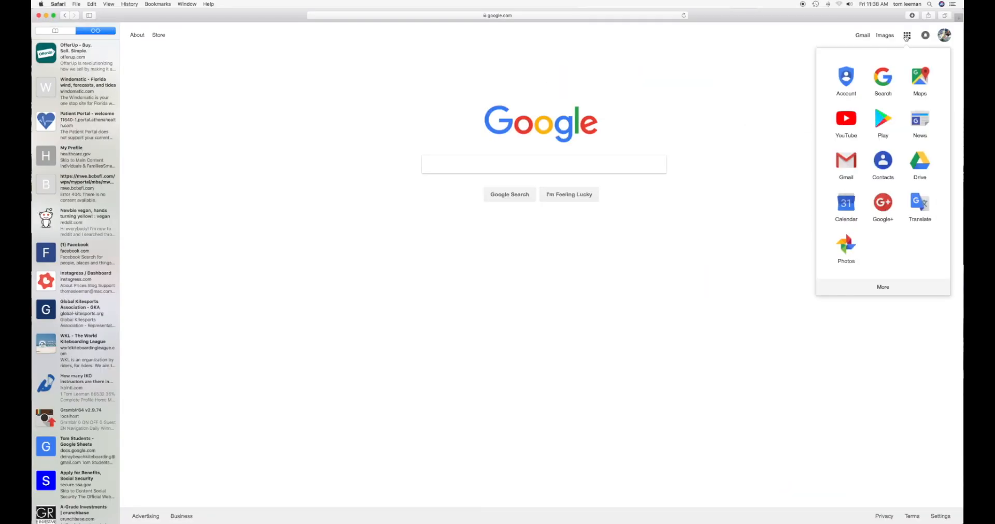
click(846, 121)
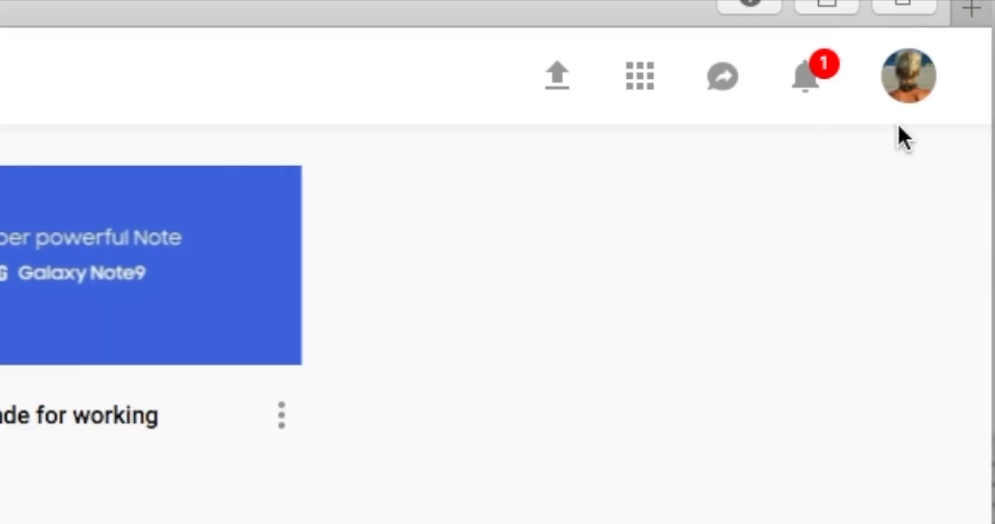
mouse_move(917, 85)
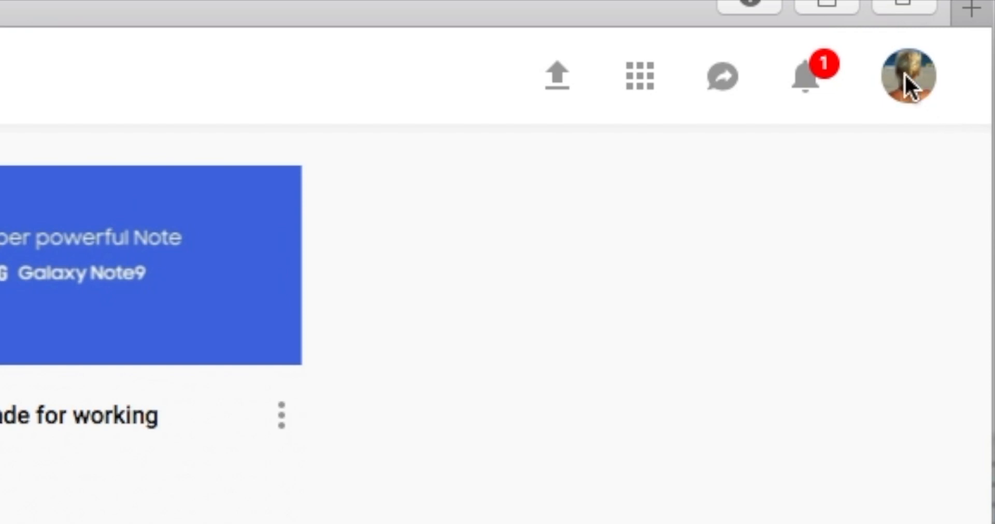
Open the YouTube account menu from the profile avatar
click(909, 76)
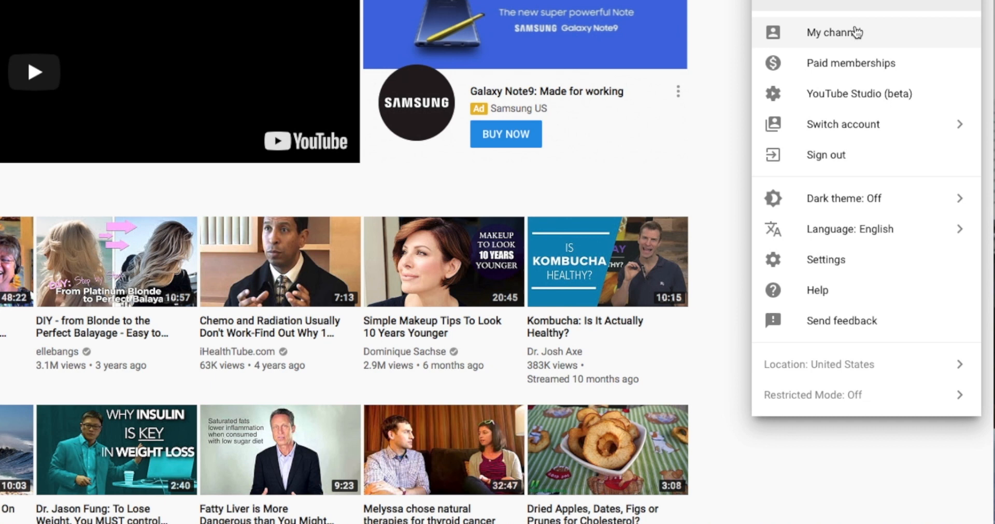
mouse_move(811, 107)
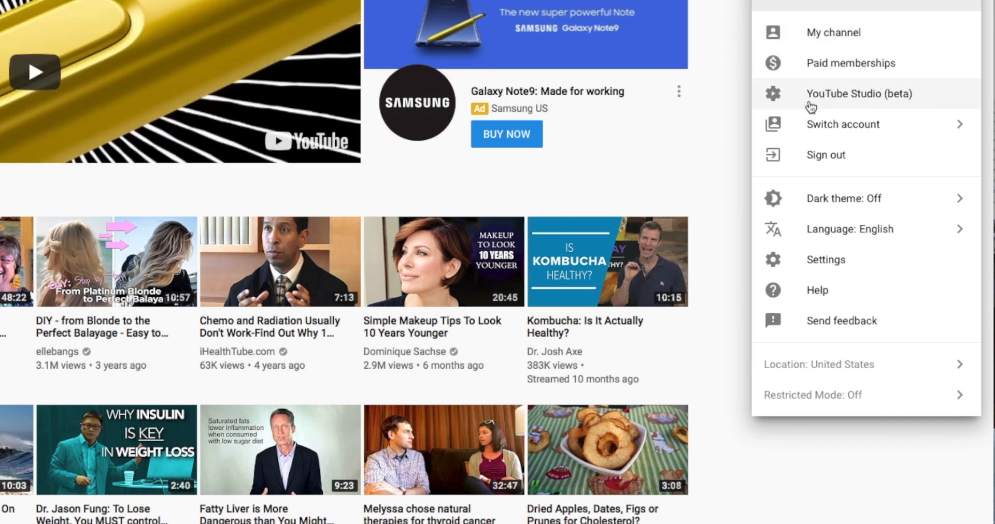
mouse_move(839, 100)
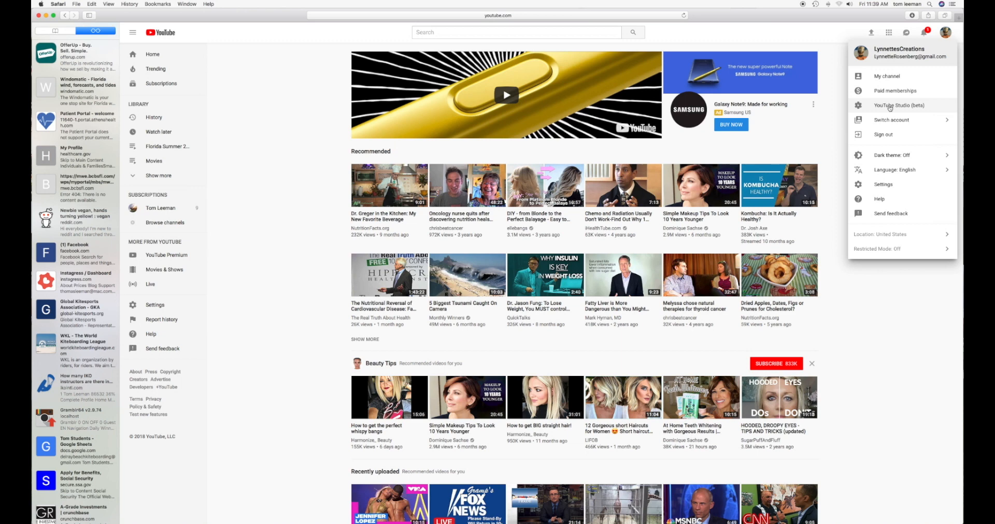
Choose YouTube Studio (beta) to load the channel dashboard
click(899, 105)
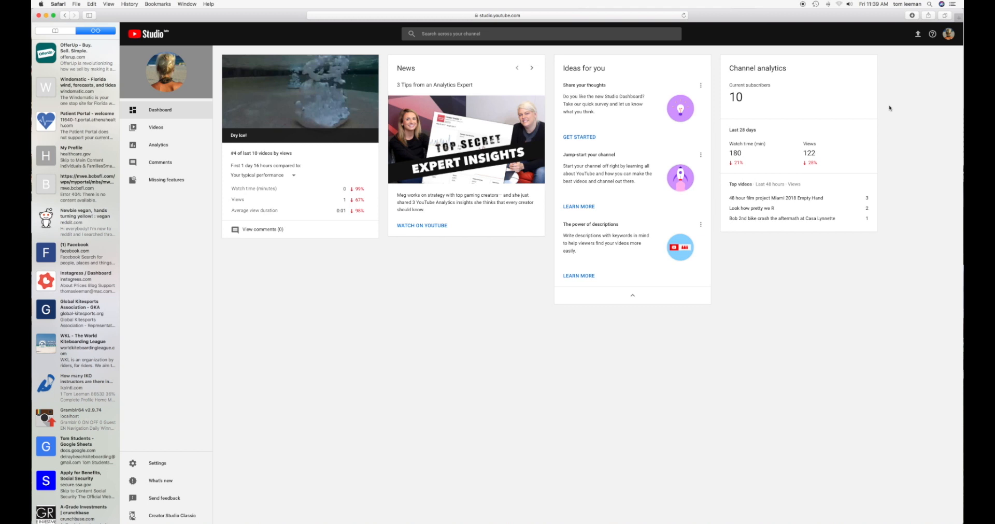
mouse_move(161, 114)
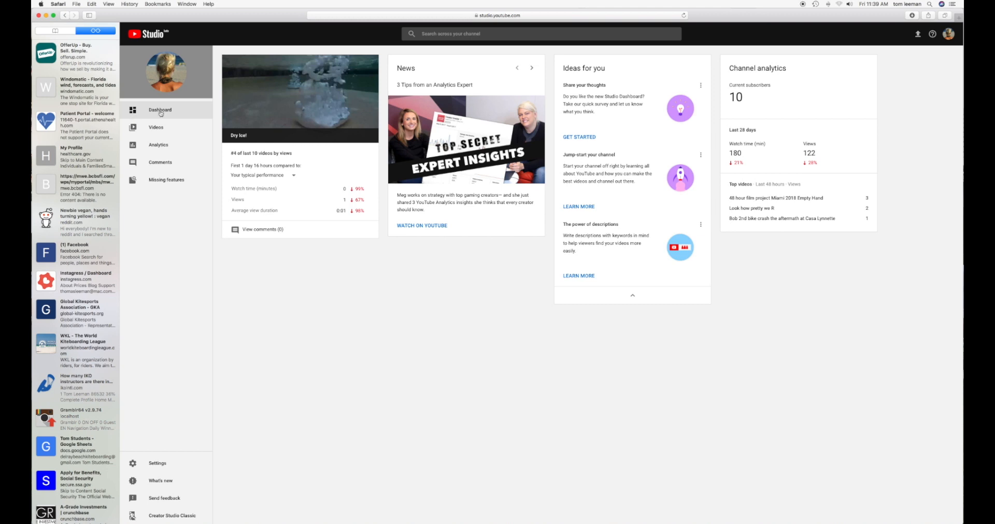
mouse_move(296, 141)
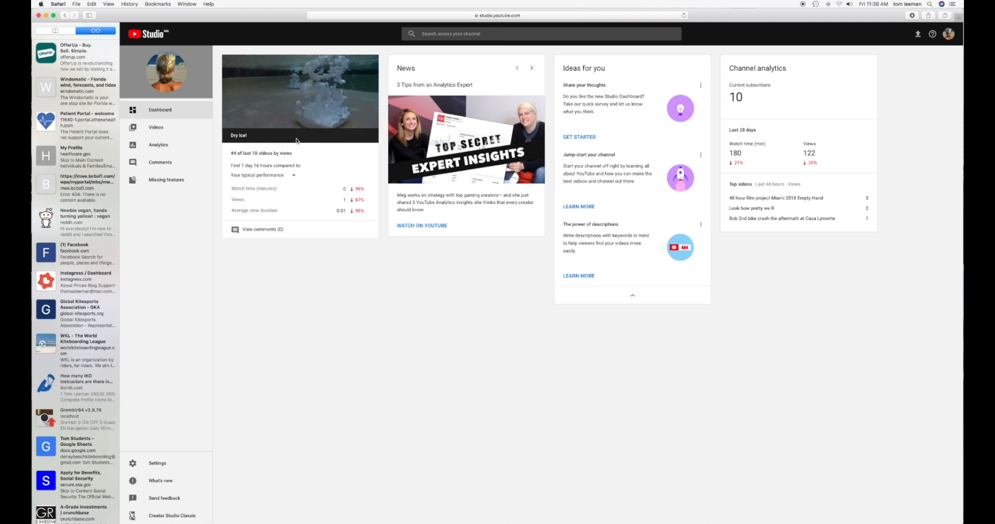
mouse_move(433, 187)
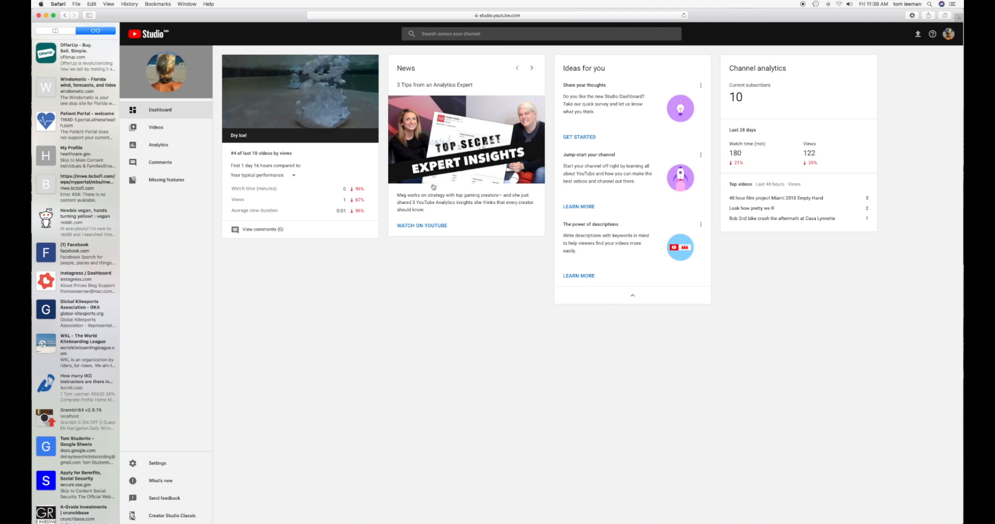
mouse_move(648, 318)
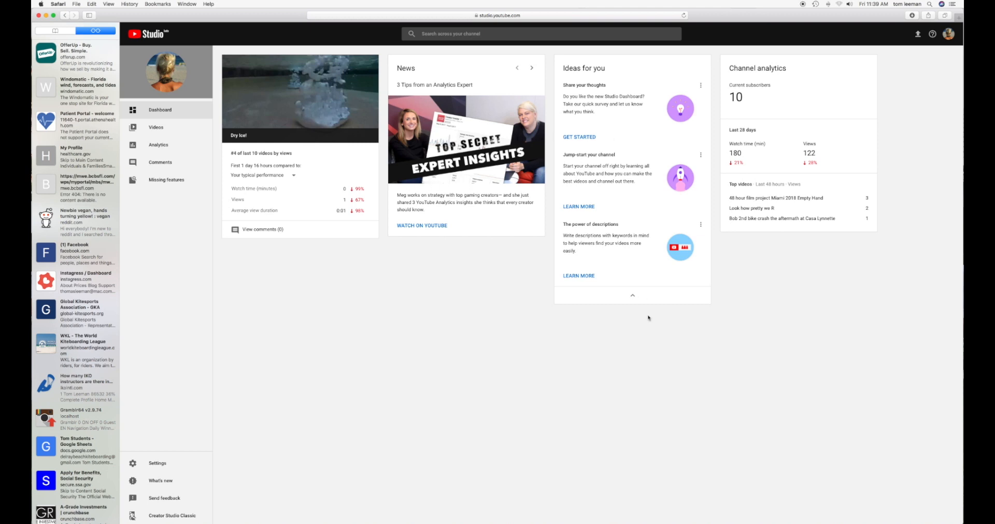
mouse_move(767, 132)
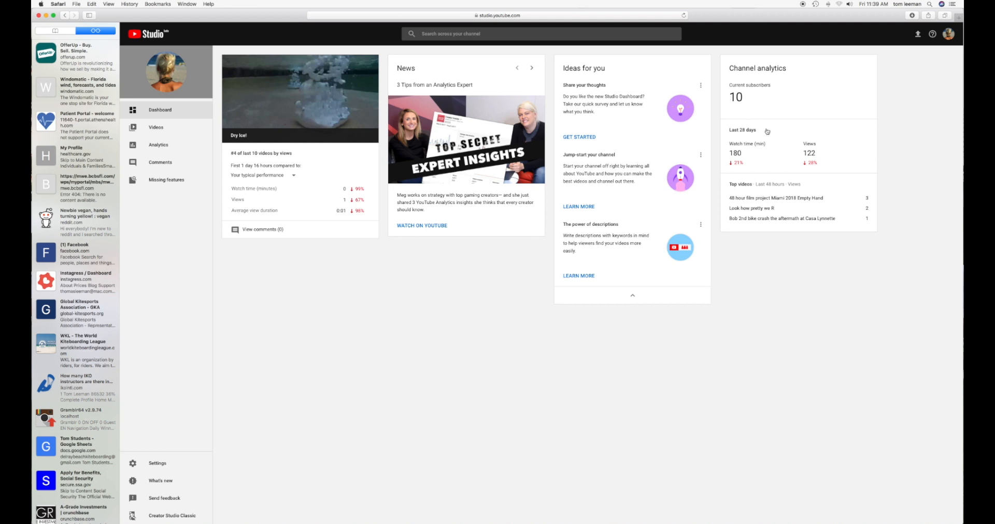
mouse_move(790, 121)
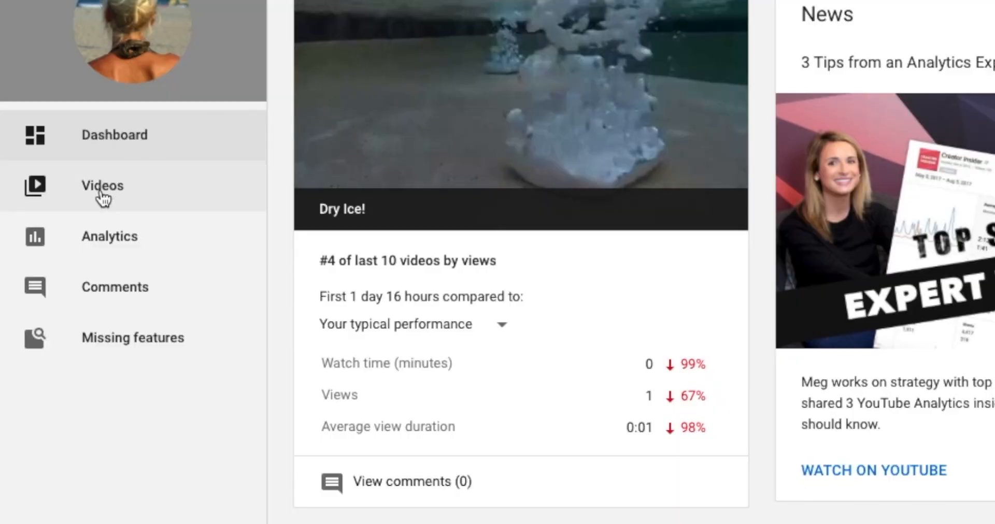
click(102, 185)
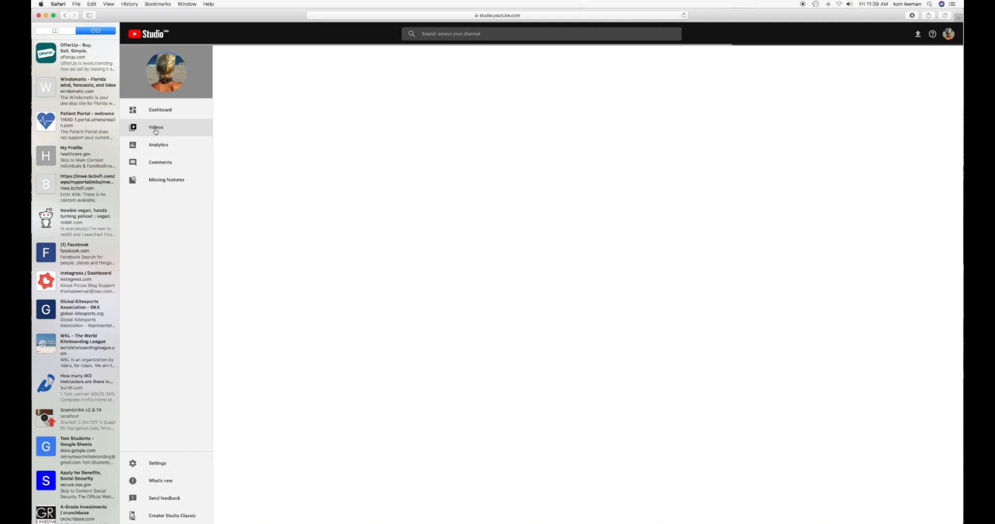
click(155, 127)
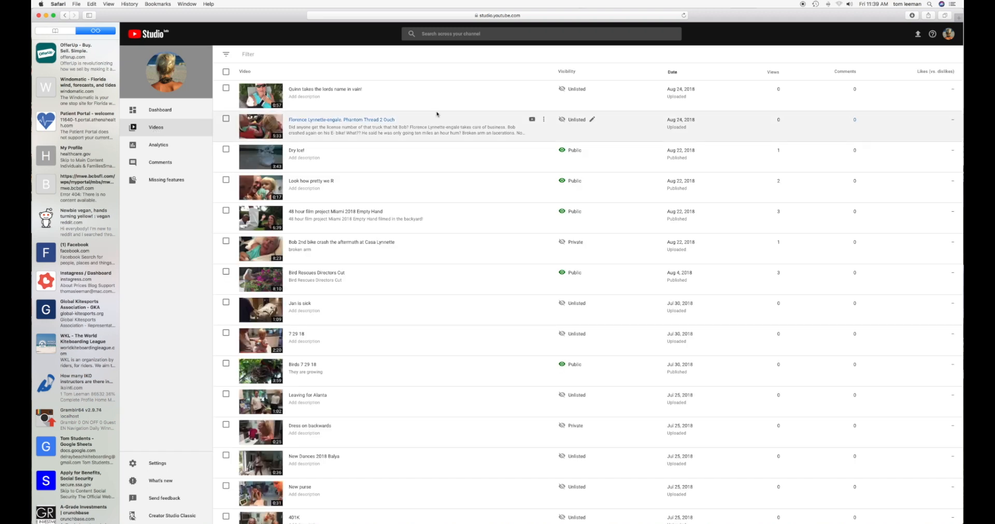
mouse_move(568, 183)
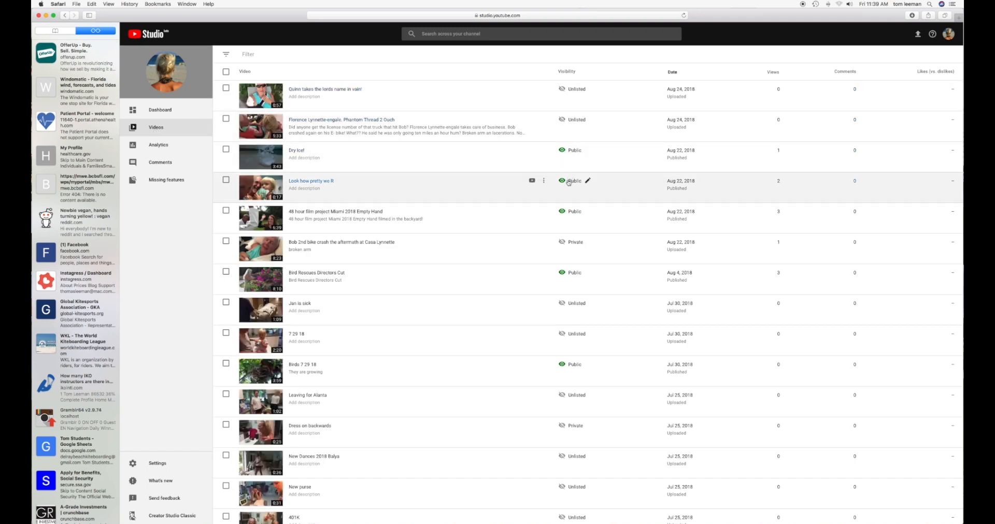
mouse_move(560, 341)
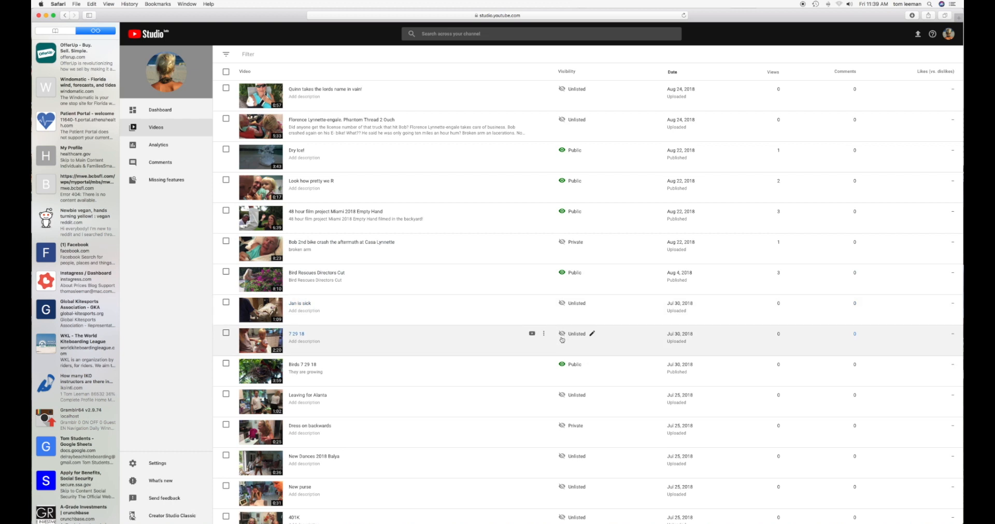
mouse_move(444, 89)
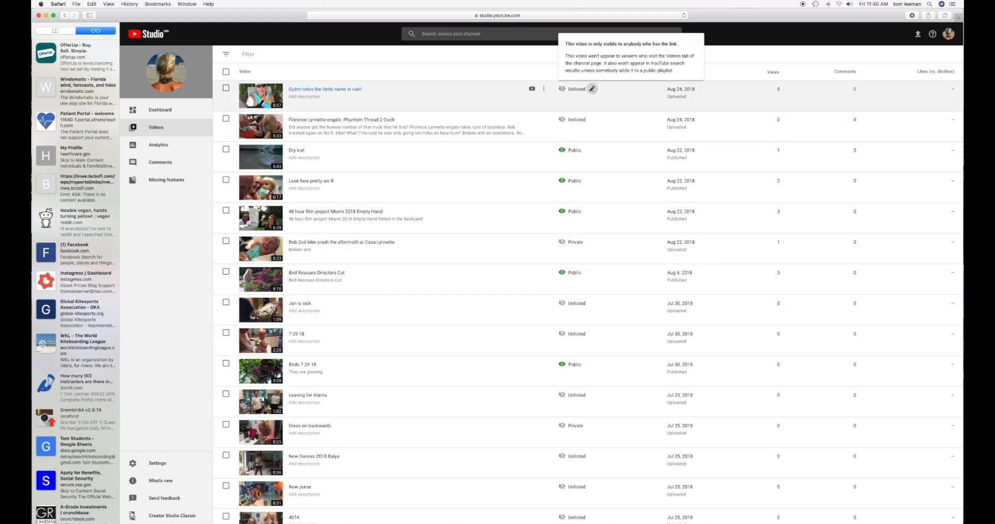
click(591, 89)
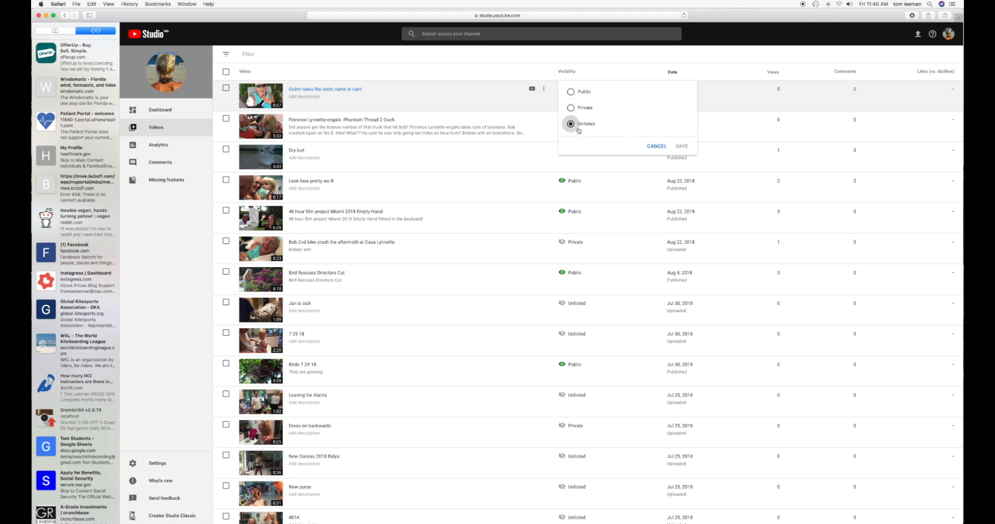
click(681, 146)
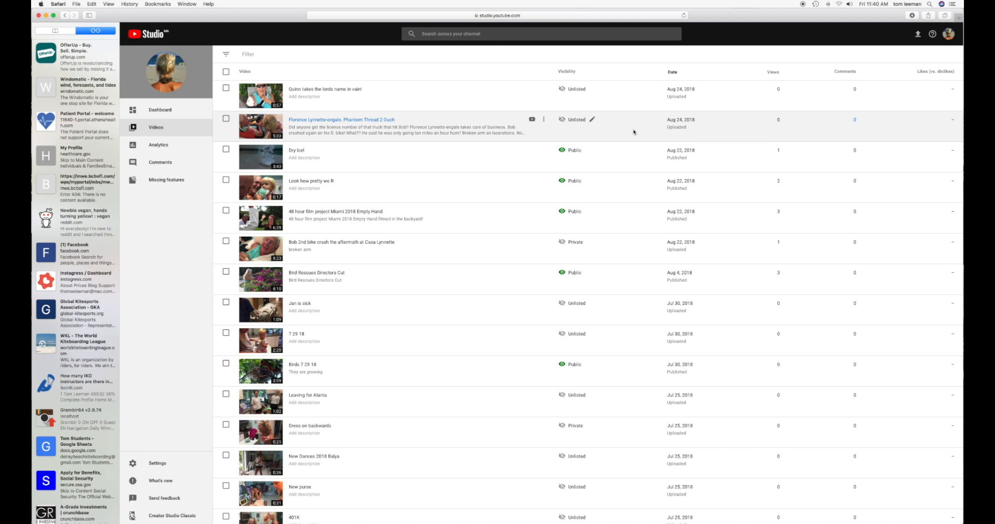
click(575, 150)
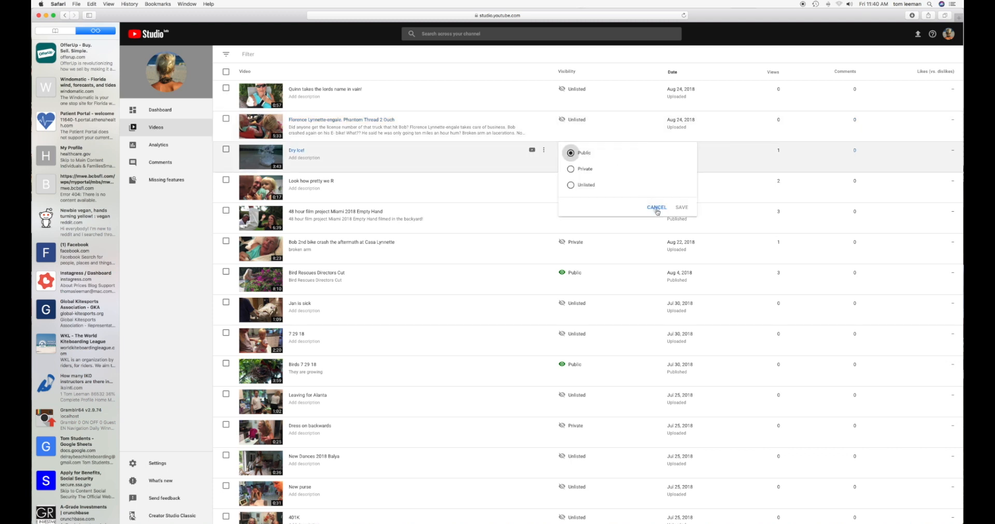
click(681, 207)
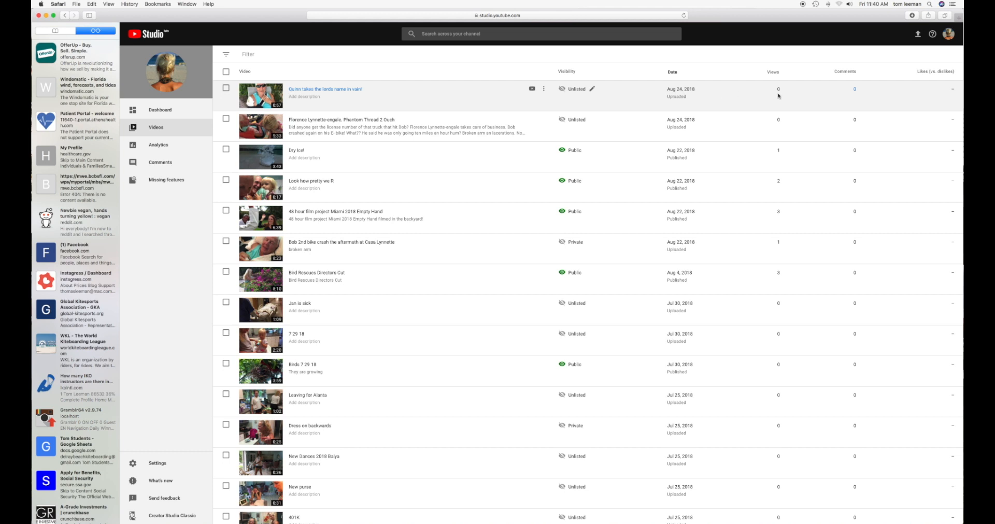
mouse_move(835, 19)
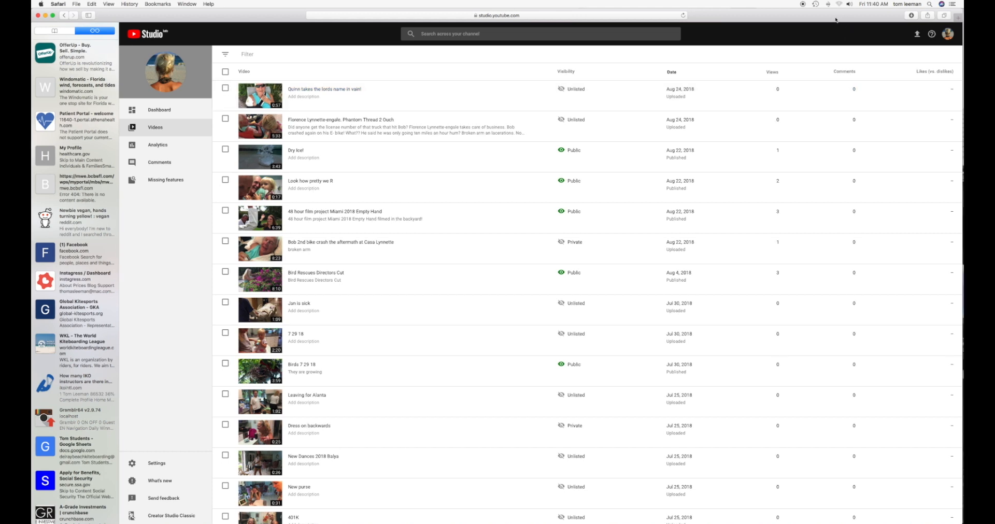
mouse_move(586, 152)
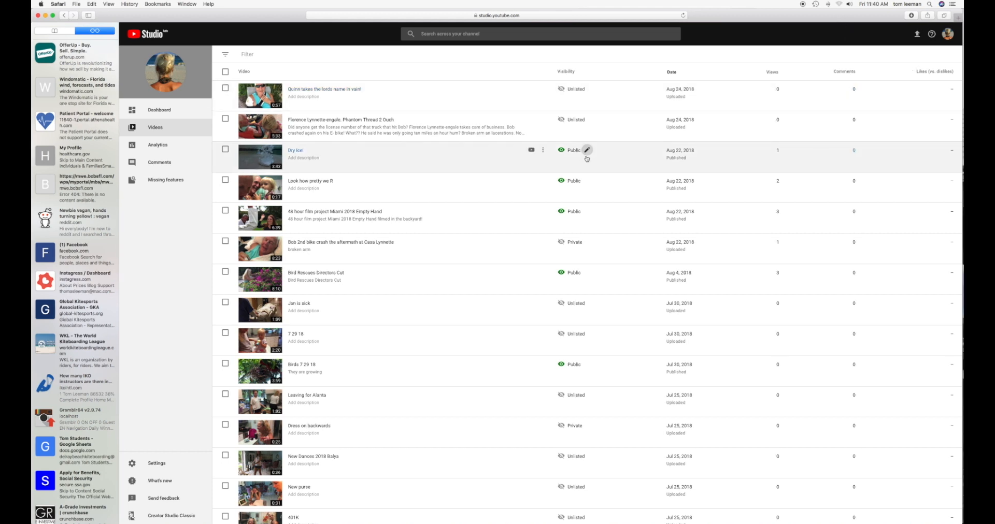
mouse_move(161, 148)
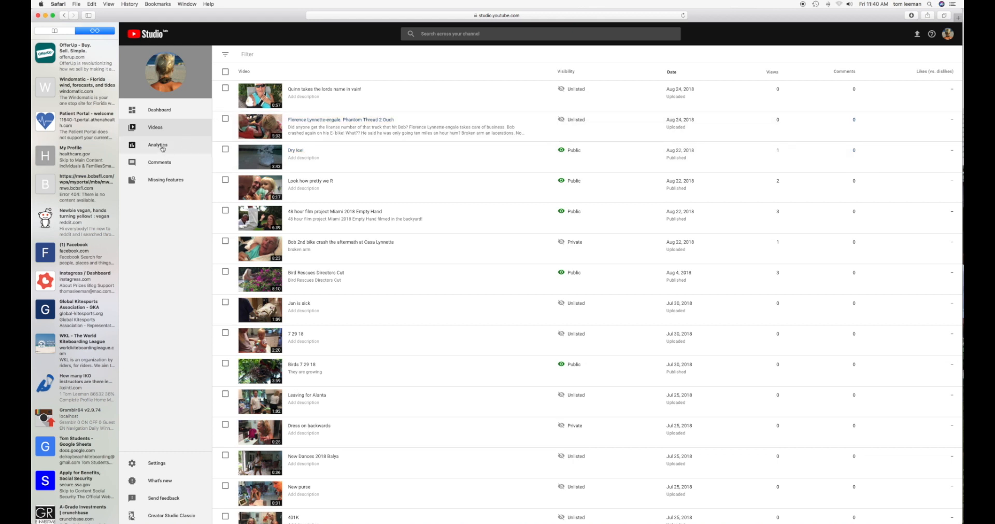
Glance at channel Analytics, then go to the Comments page
click(158, 145)
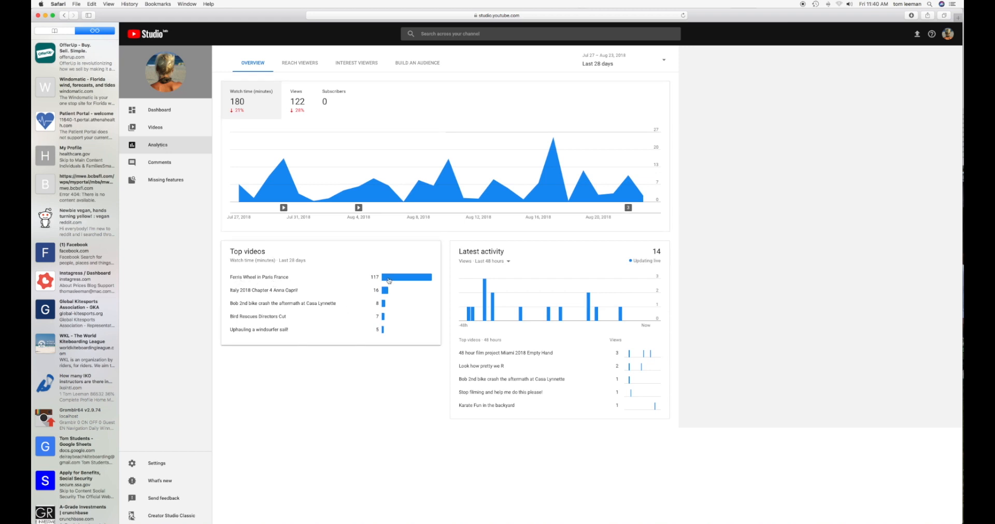
mouse_move(396, 281)
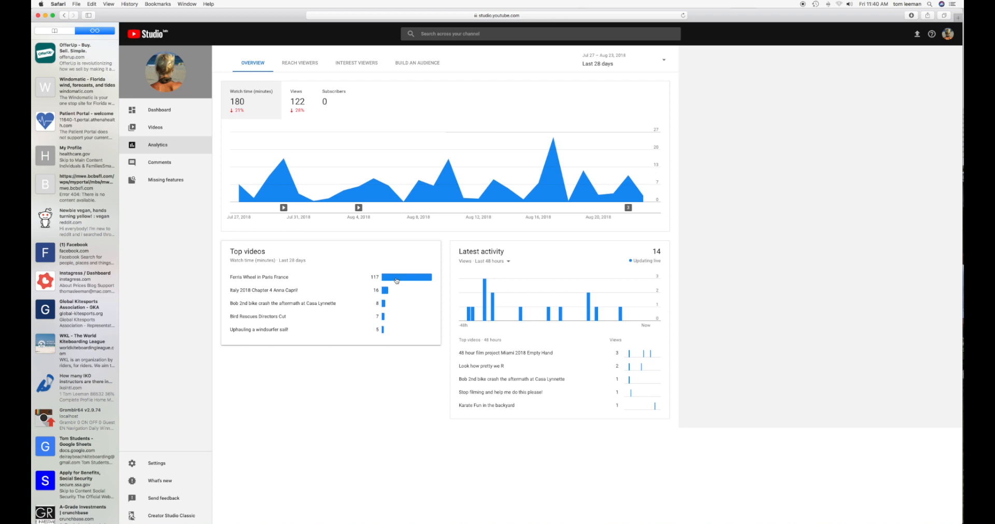
mouse_move(390, 115)
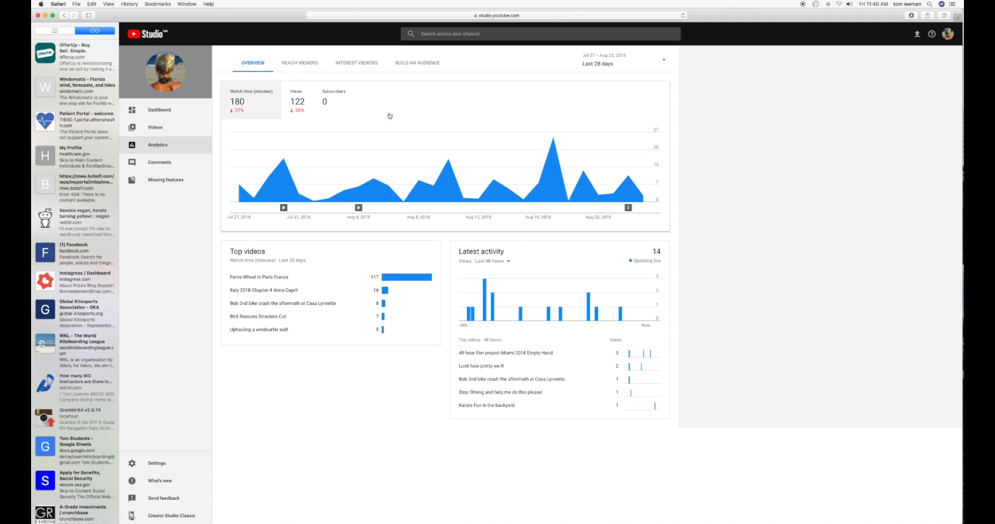
mouse_move(220, 138)
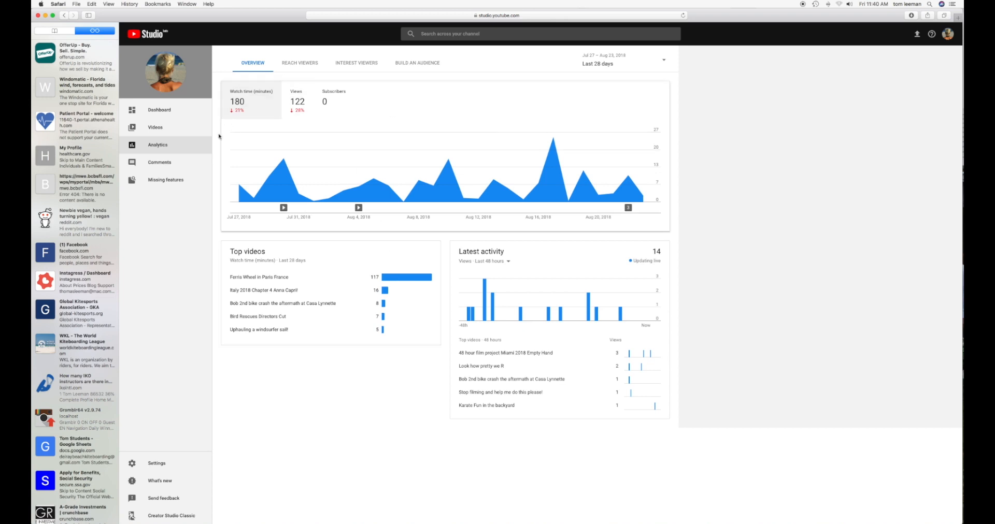
click(159, 161)
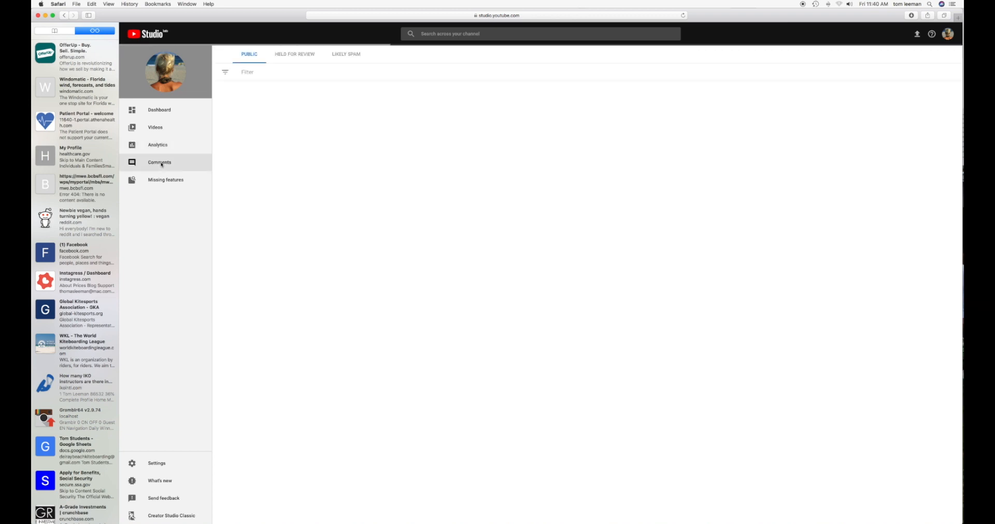
Revisit the Dashboard, then return to the Analytics overview (180 minutes, 122 views)
click(159, 110)
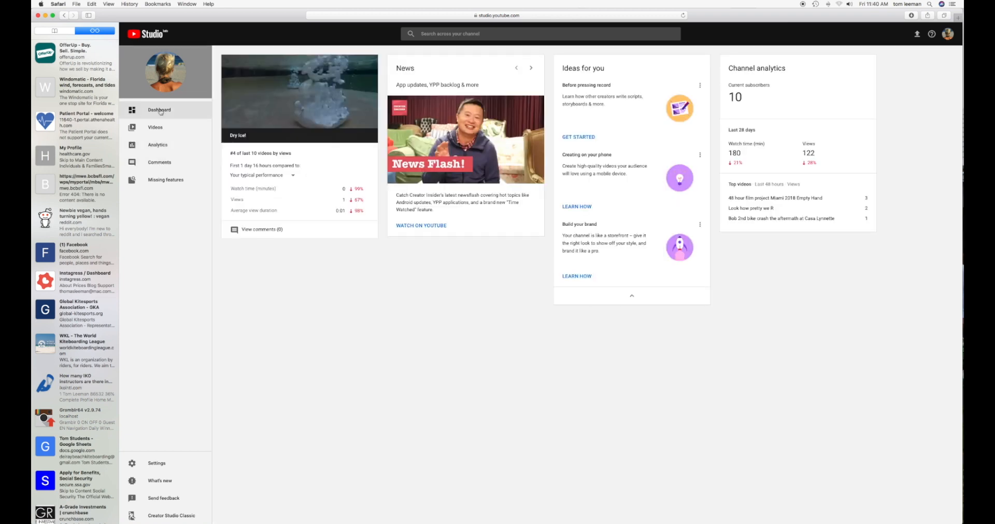
click(155, 127)
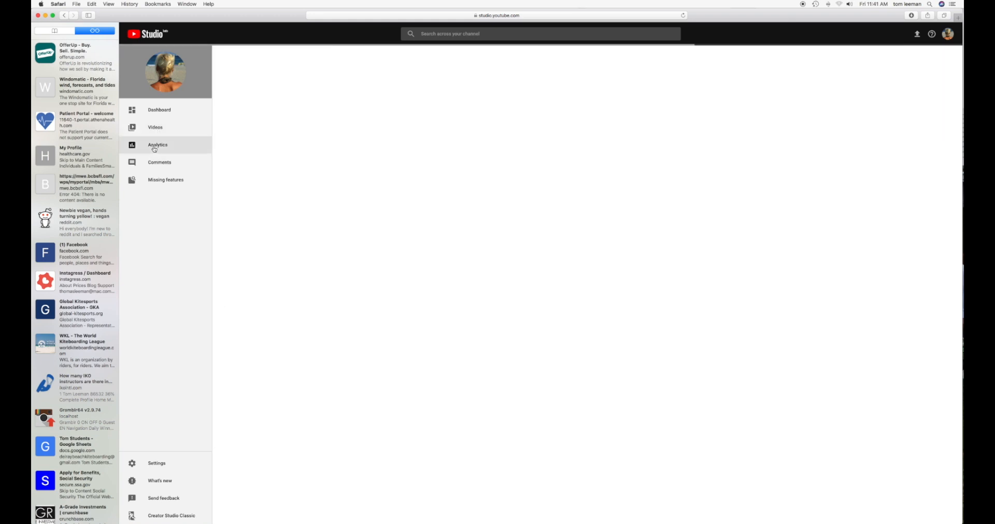
click(158, 145)
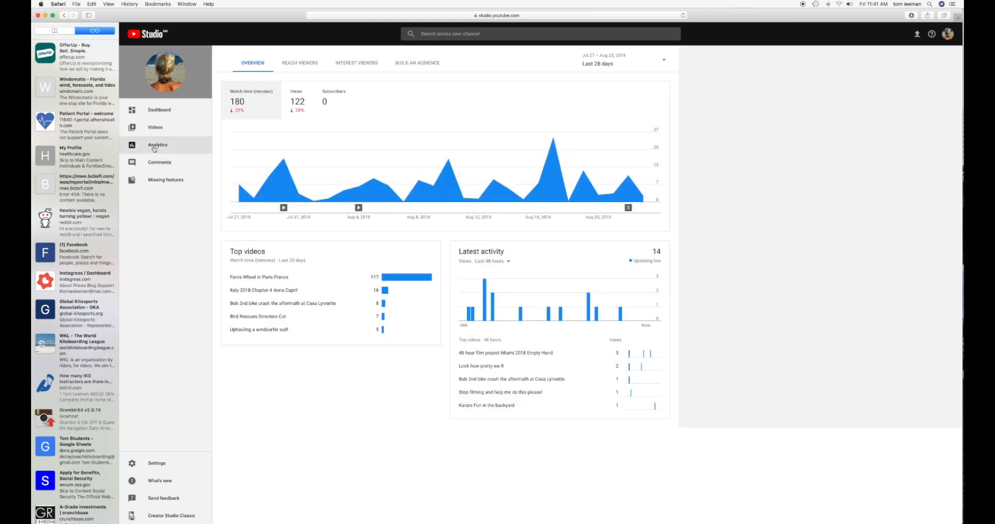